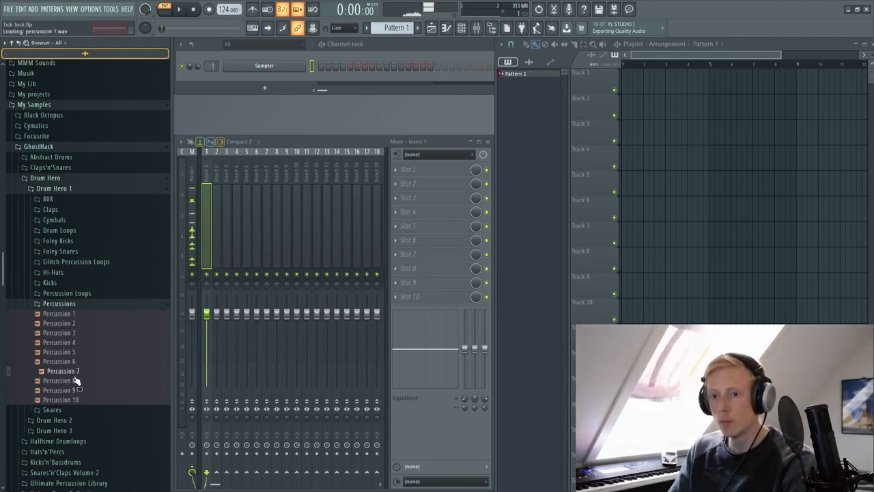
Preview the Percussion 2 sample in the Browser before adding it to the Channel Rack
click(59, 323)
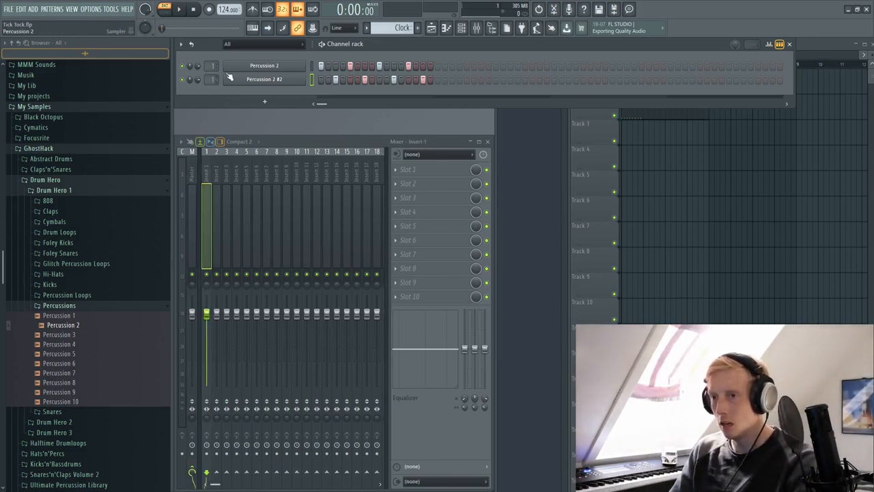
Rename the mixer track fed by both Percussion 2 channels to Clock
right_click(206, 192)
text(Clock)
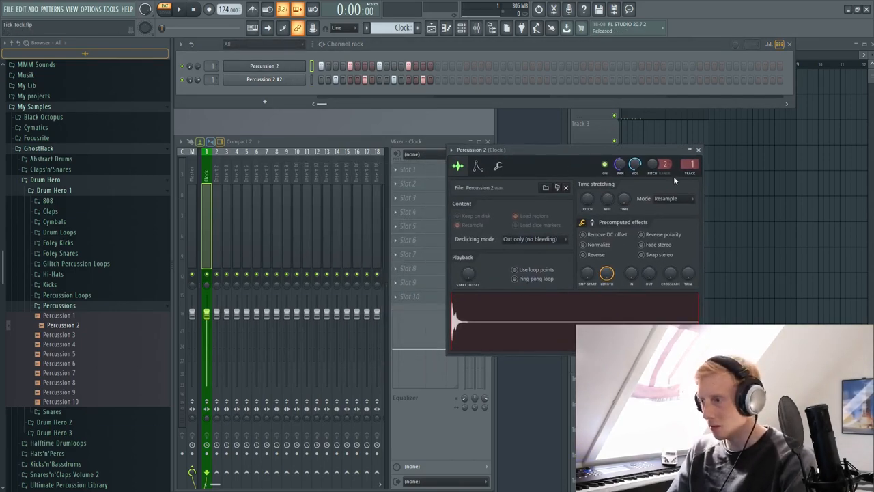
drag(653, 164, 653, 158)
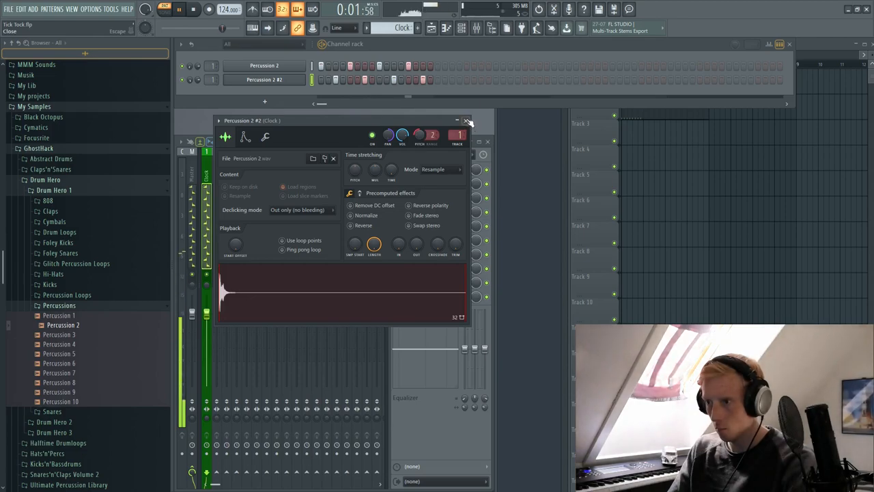
click(467, 120)
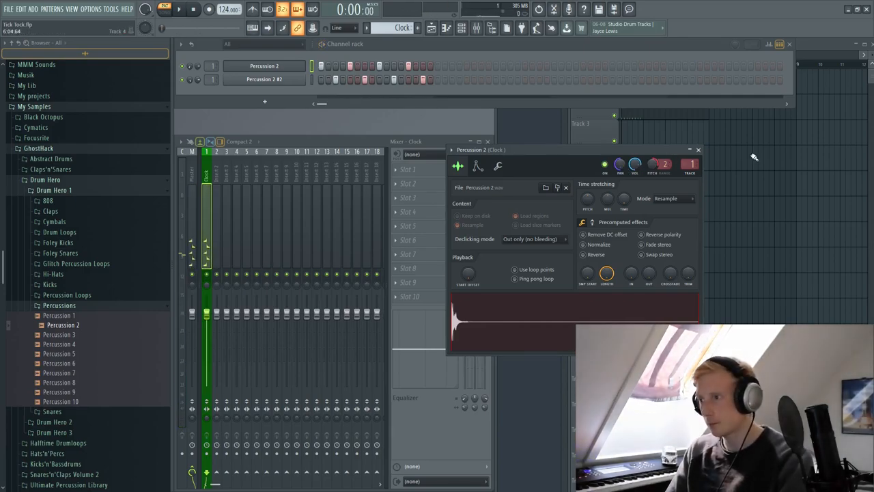
click(698, 149)
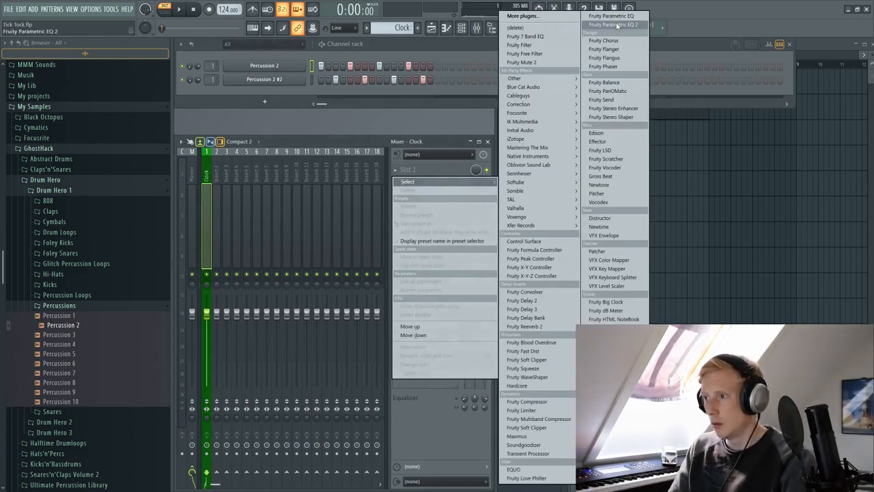
Load Fruity Parametric EQ 2 in slot 1 and reshape its high-frequency band to cut the highs
click(612, 25)
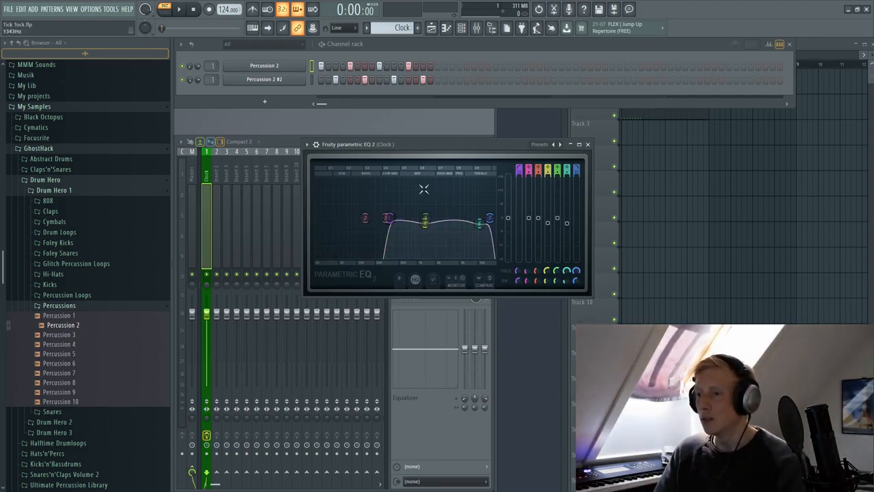
drag(489, 218, 481, 226)
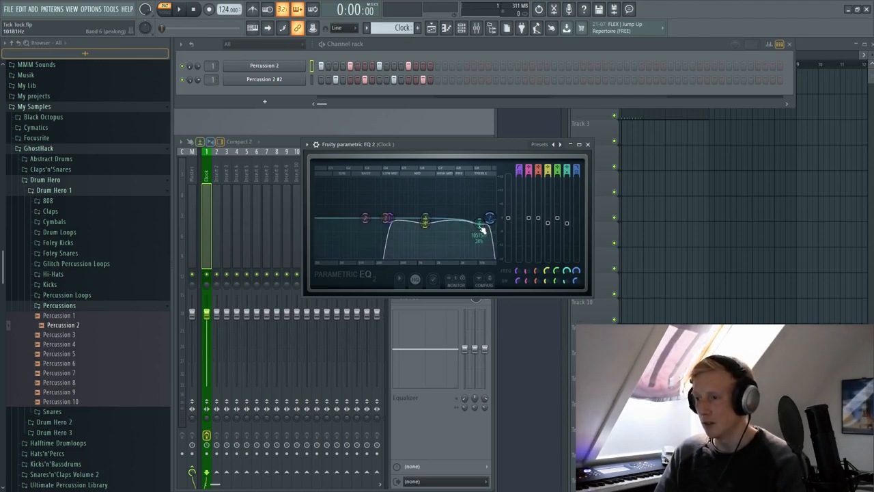
drag(481, 226, 489, 218)
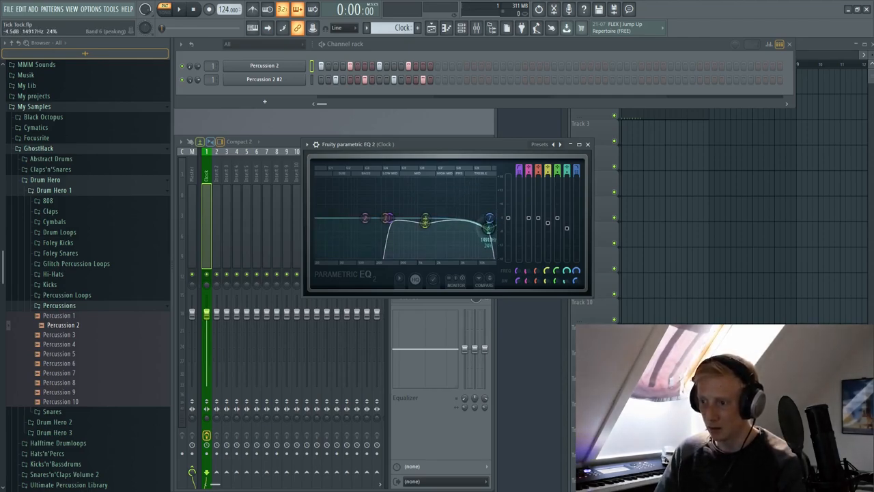
drag(489, 219, 492, 231)
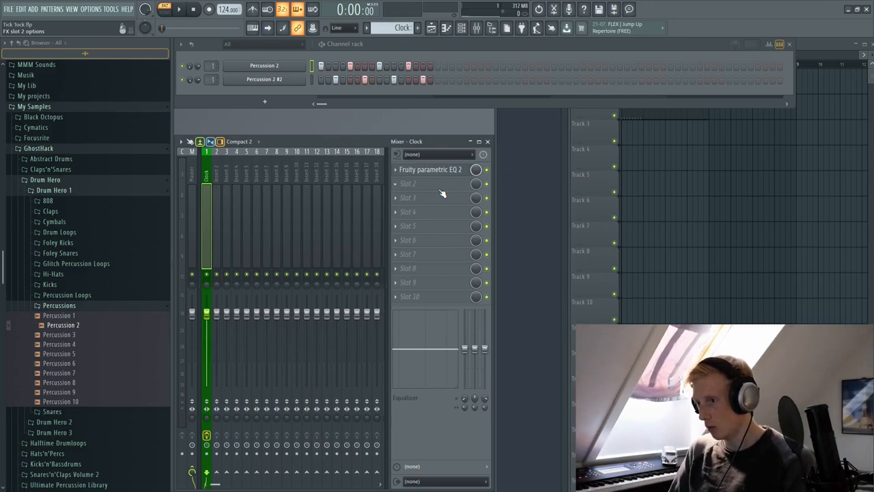
Add Fruity Love Philter with the Vanilla low pass preset and lower its cutoff frequency
right_click(407, 183)
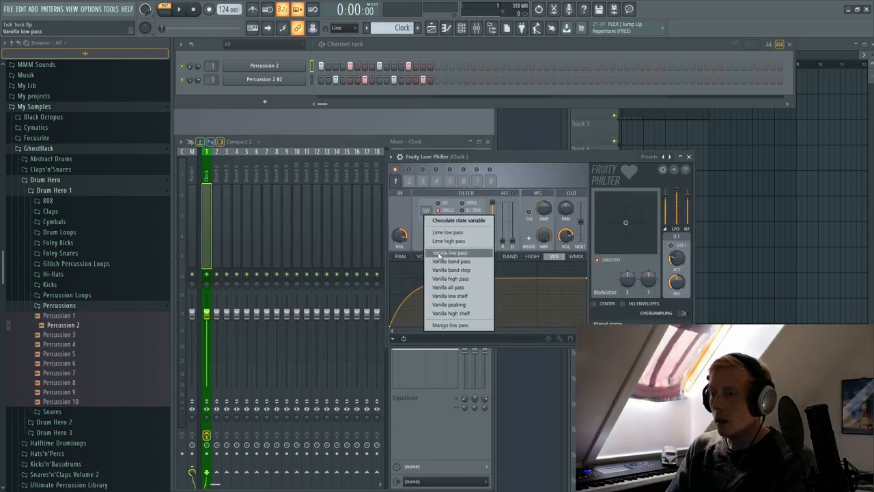
click(450, 253)
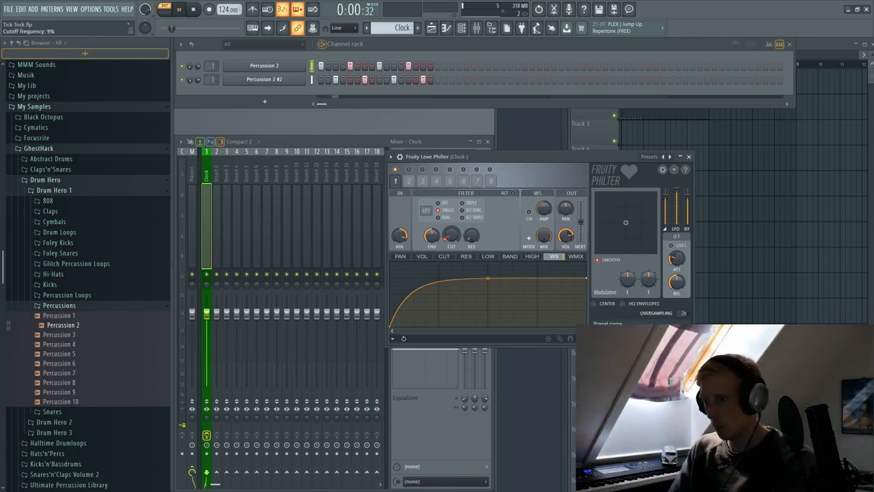
drag(451, 235, 451, 225)
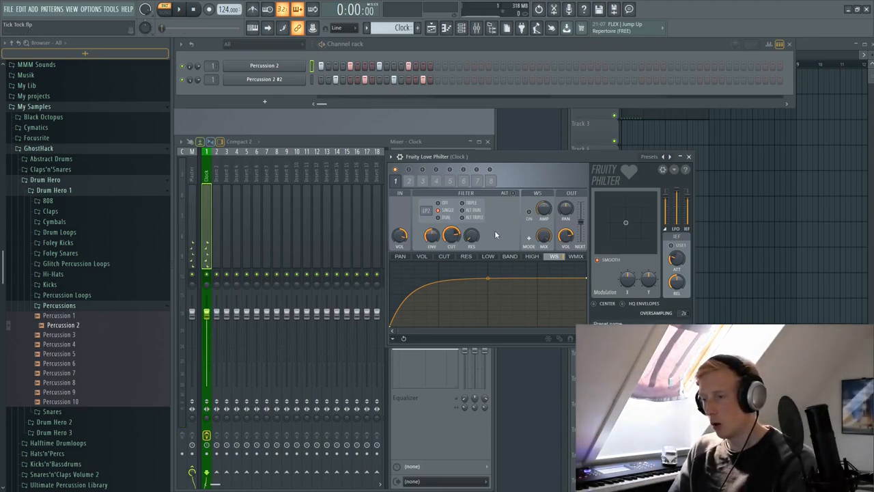
mouse_move(502, 239)
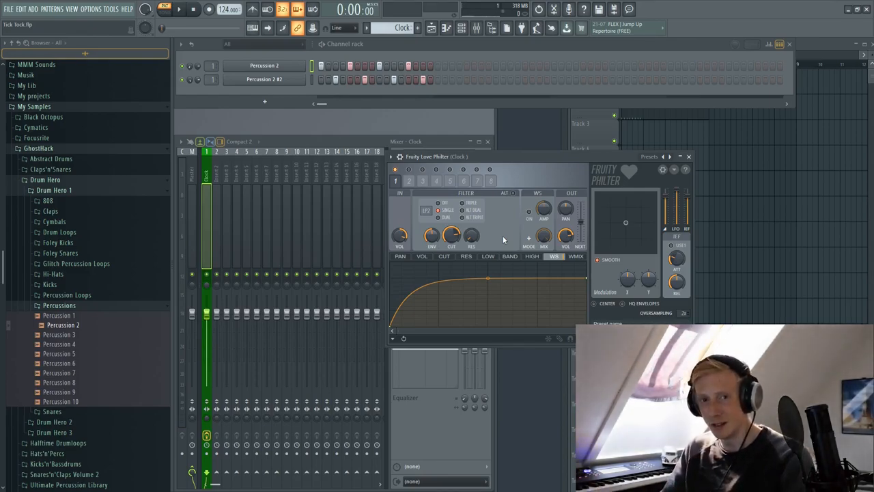
mouse_move(507, 237)
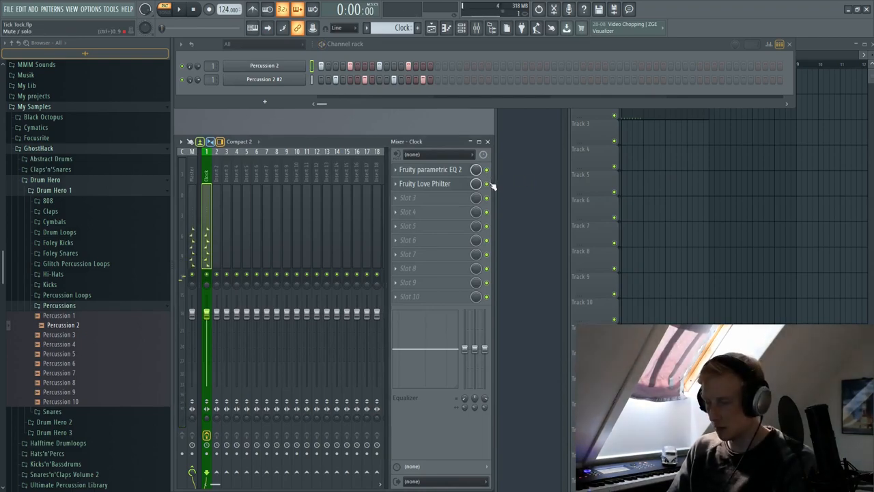
click(179, 8)
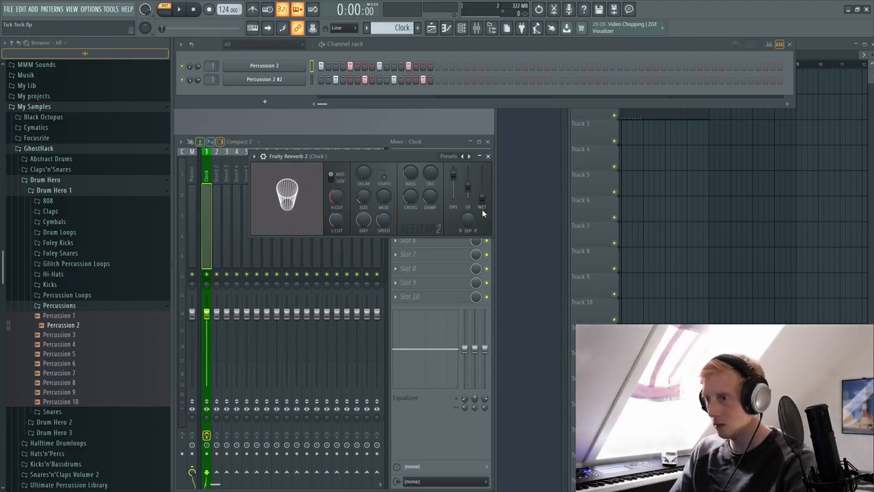
Shape Fruity Reverb 2 into a small room with a lowered high cut and adjusted stereo separation
drag(481, 198, 481, 205)
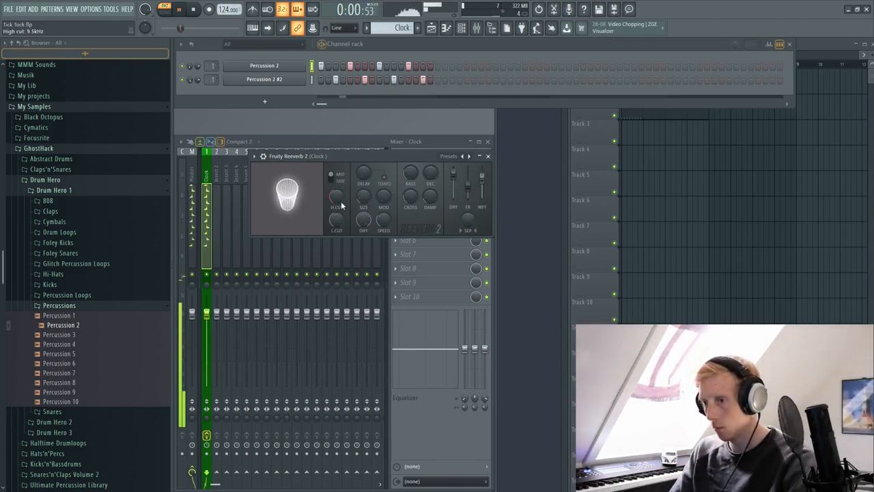
drag(336, 198, 336, 194)
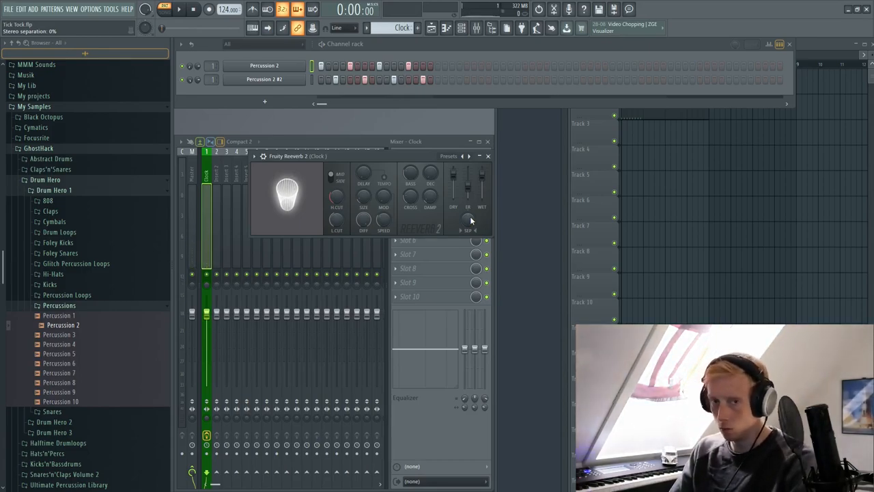
click(179, 8)
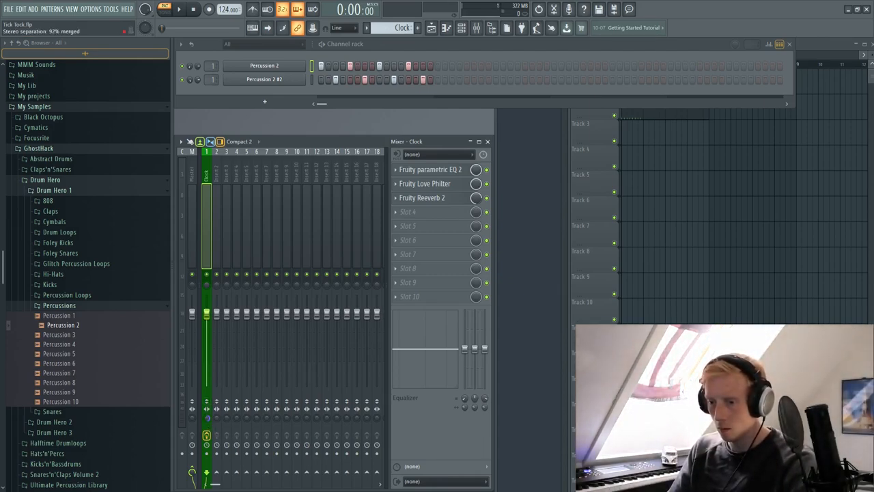
click(179, 8)
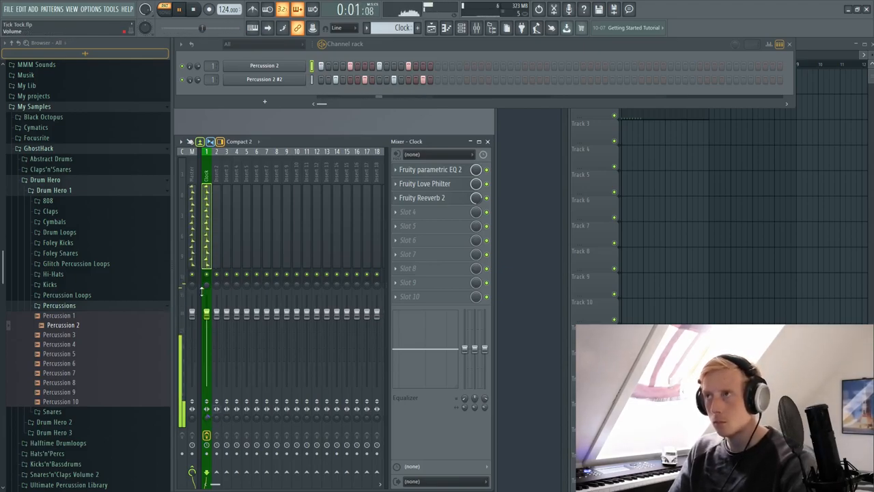
click(192, 9)
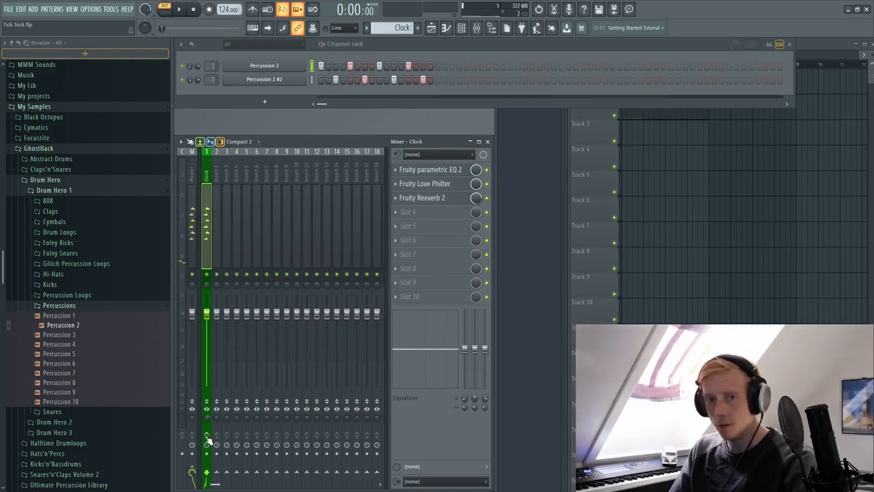
click(181, 8)
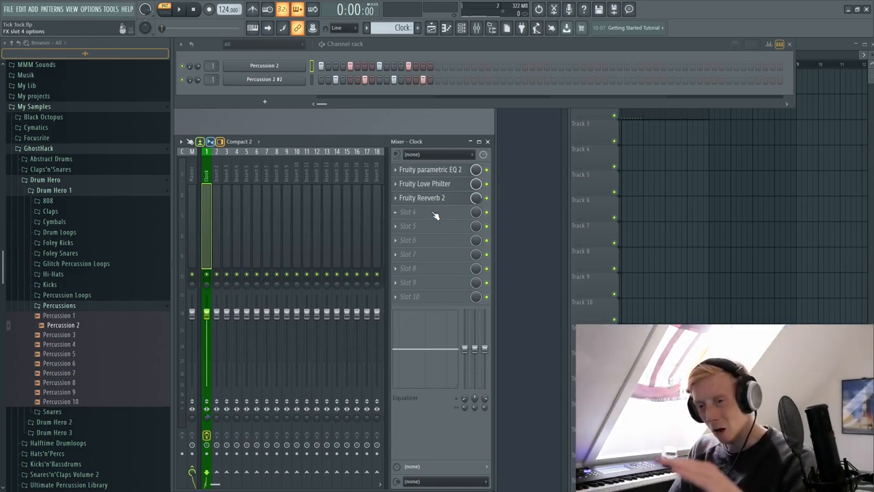
Add Fruity delay 2 to the fourth slot for a subtle echo and play the pattern to hear it
click(407, 210)
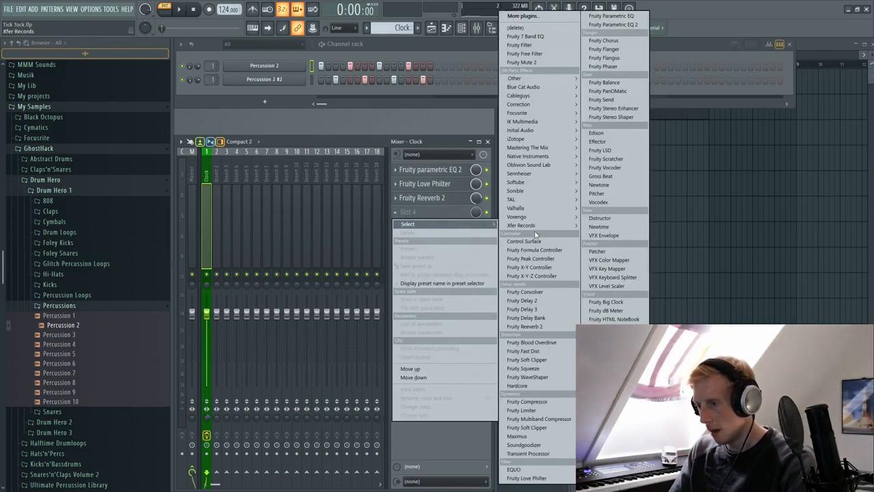
click(522, 300)
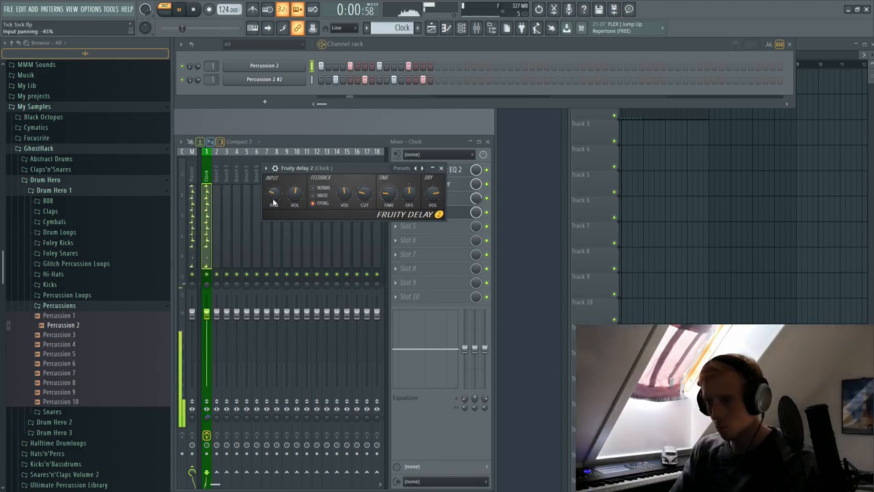
click(440, 168)
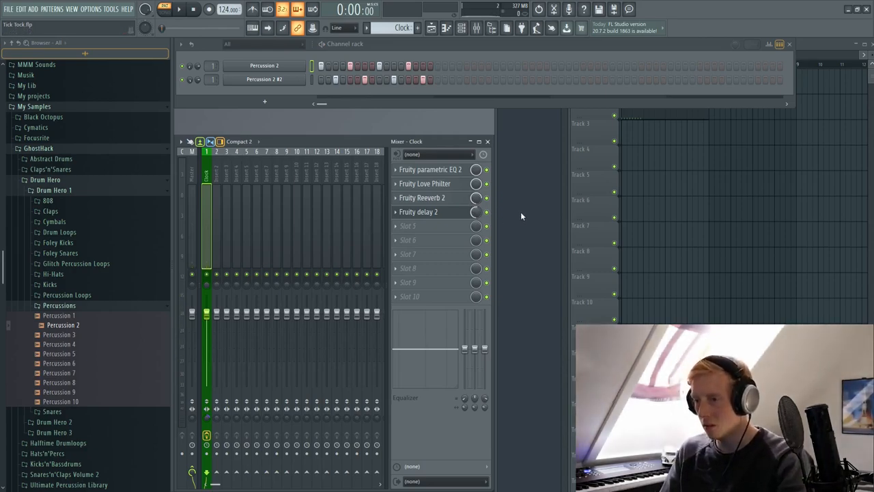
click(179, 8)
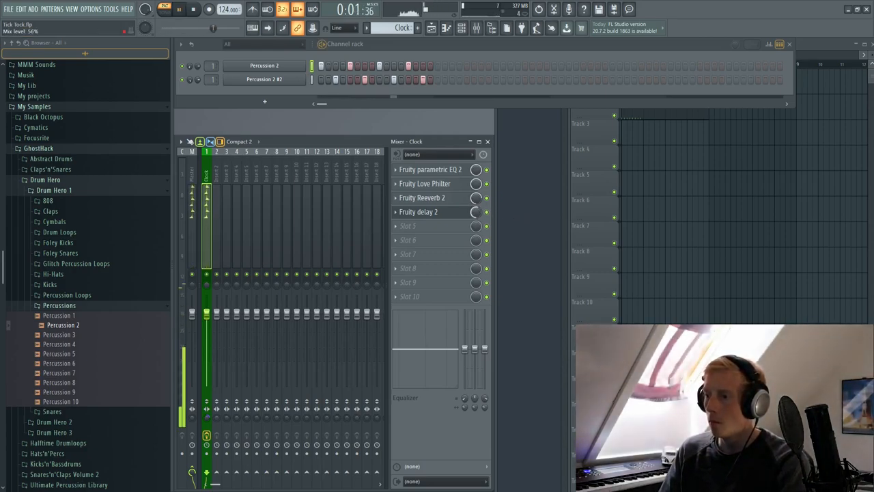